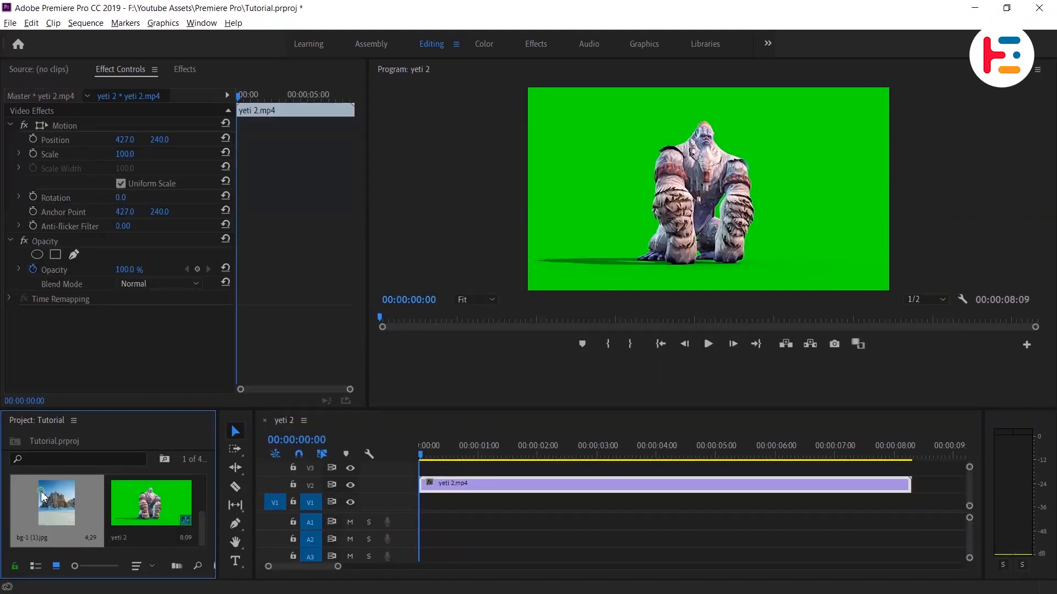
Step: Place bg-1 (1).jpg on V1 beneath yeti 2.mp4 and show the yeti clip's effect settings
{"action": "left_click_drag", "start_coordinate": [57, 502], "coordinate": [566, 500]}
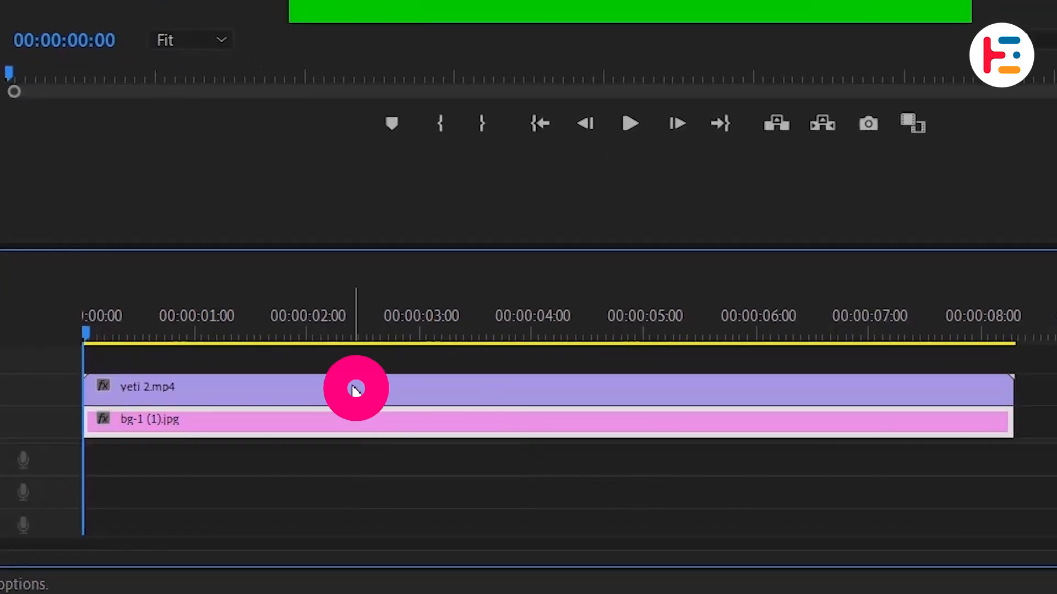
{"action": "double_click", "coordinate": [356, 387]}
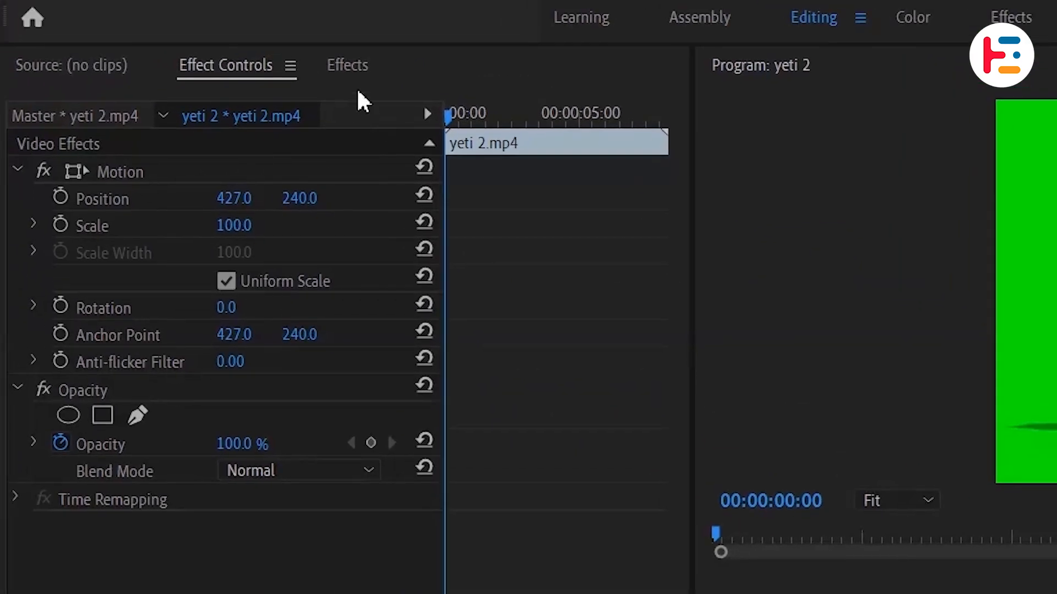
Step: Find Ultra Key in the Effects panel to key out the yeti clip's green background
{"action": "left_click", "coordinate": [347, 65]}
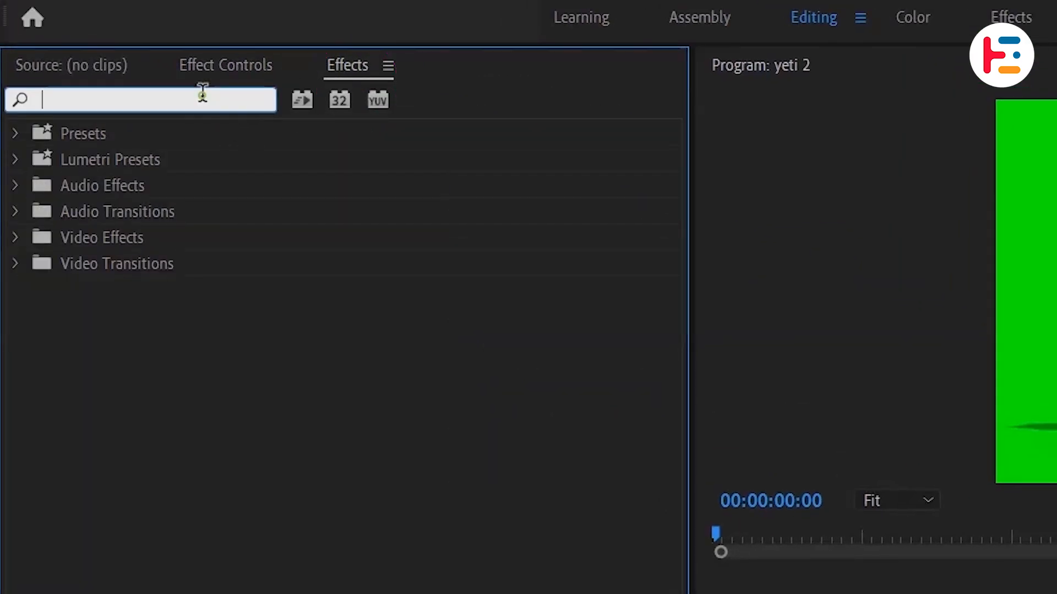
{"action": "type", "text": "ultra key"}
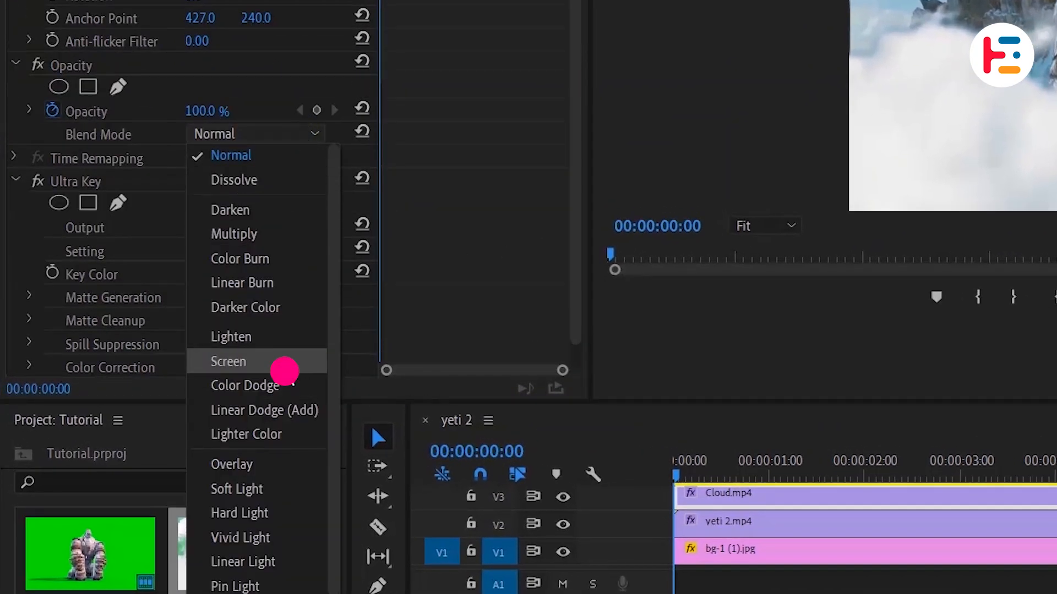
Step: Set Cloud.mp4's Opacity blend mode to Screen so the clouds blend over the scene
{"action": "left_click", "coordinate": [229, 363]}
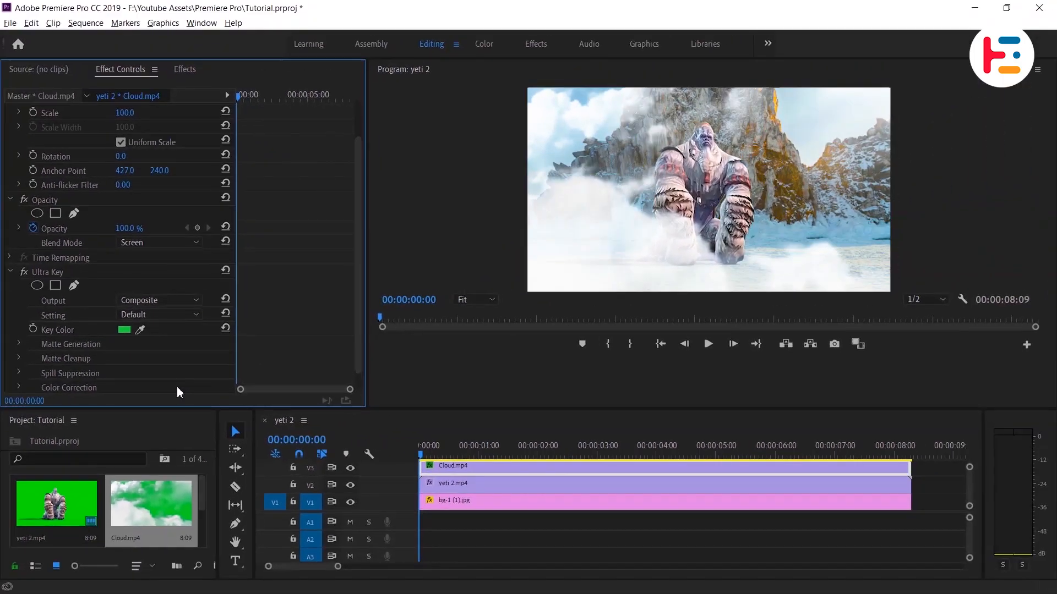